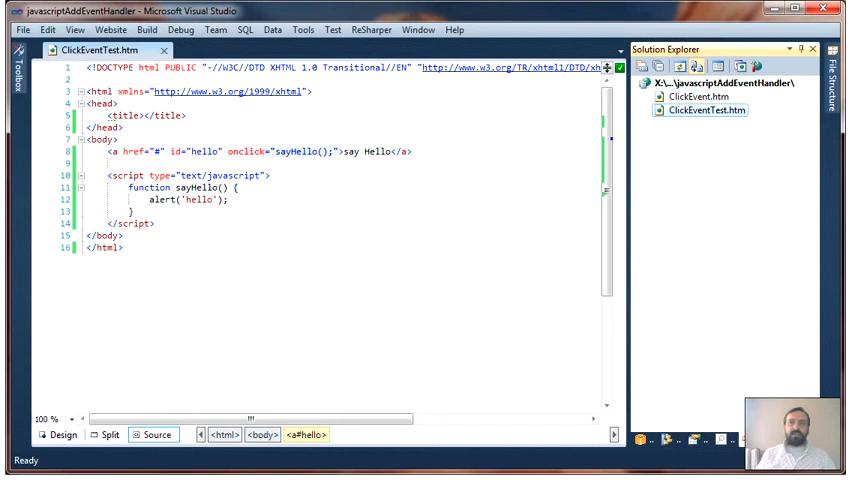
Step: Preview ClickEventTest.htm from the project in a web browser
click(704, 110)
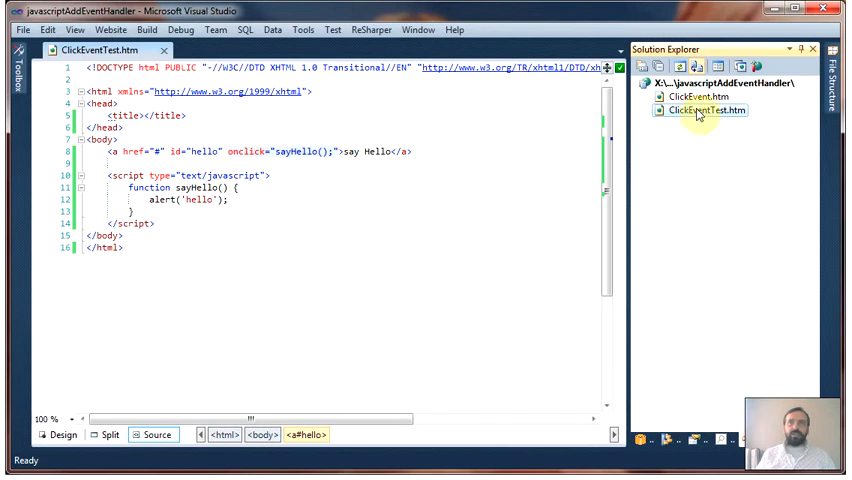
right_click(704, 110)
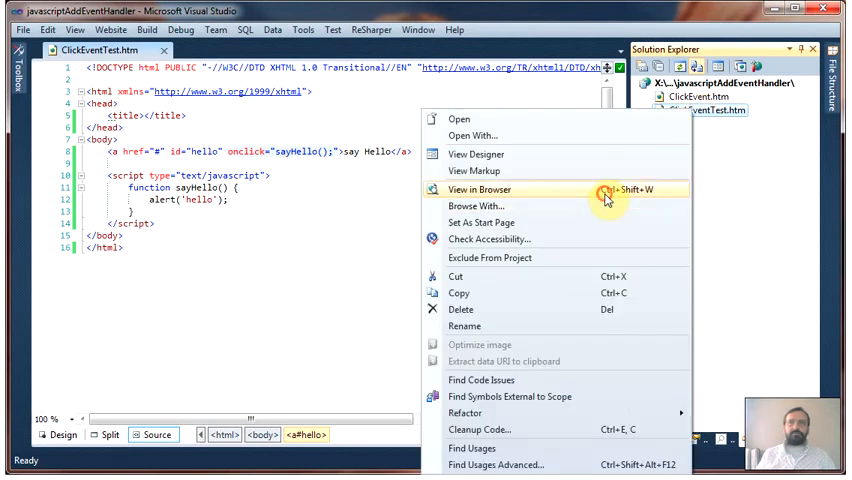
click(484, 190)
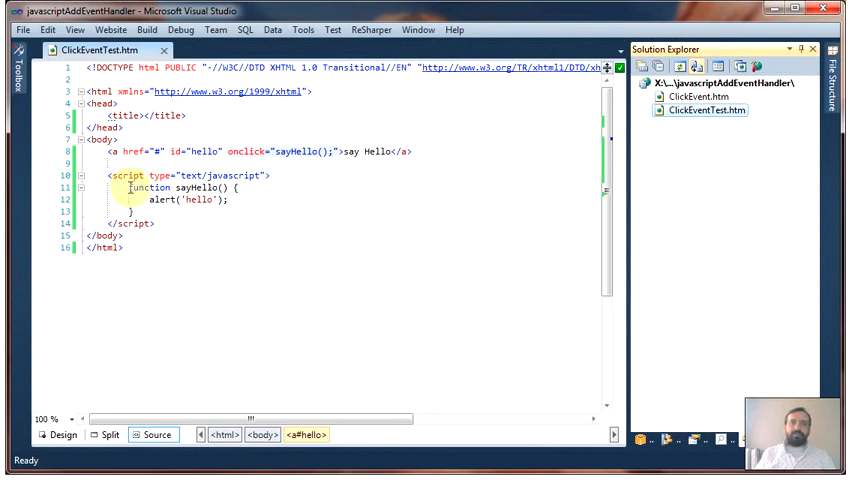
Step: Remove the link's onclick="sayHello();" and add an empty self-invoking (function () { })(); in the script
click(230, 152)
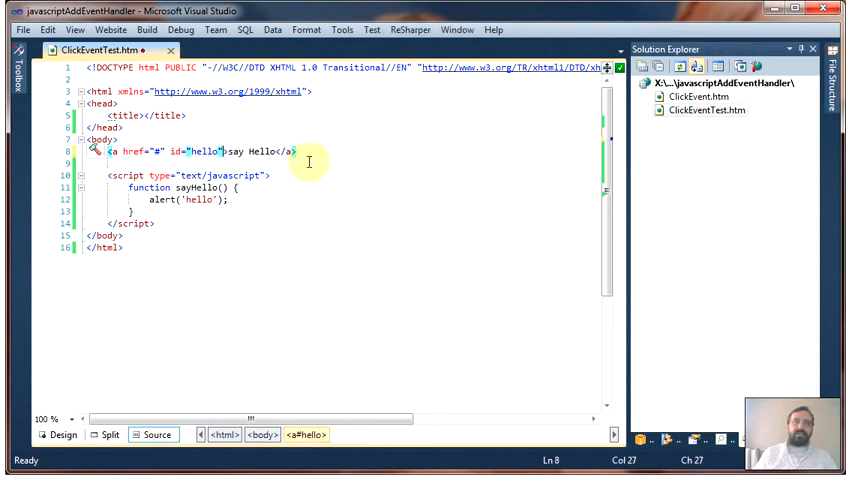
click(150, 188)
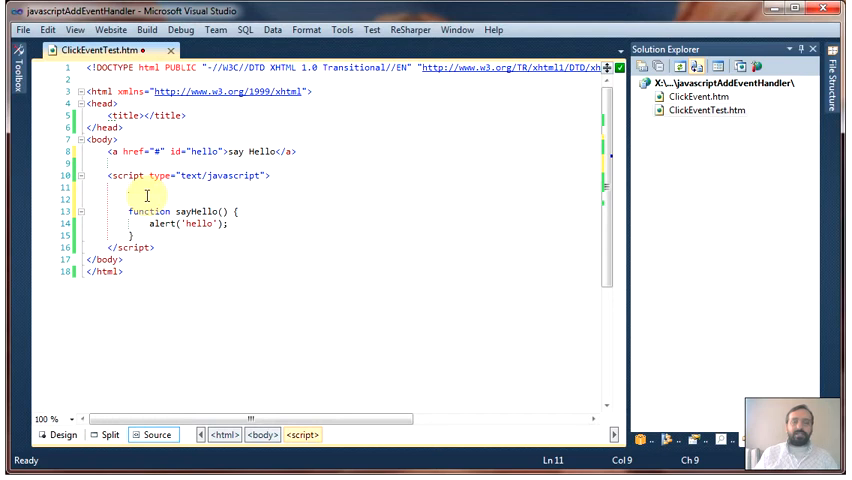
text(())
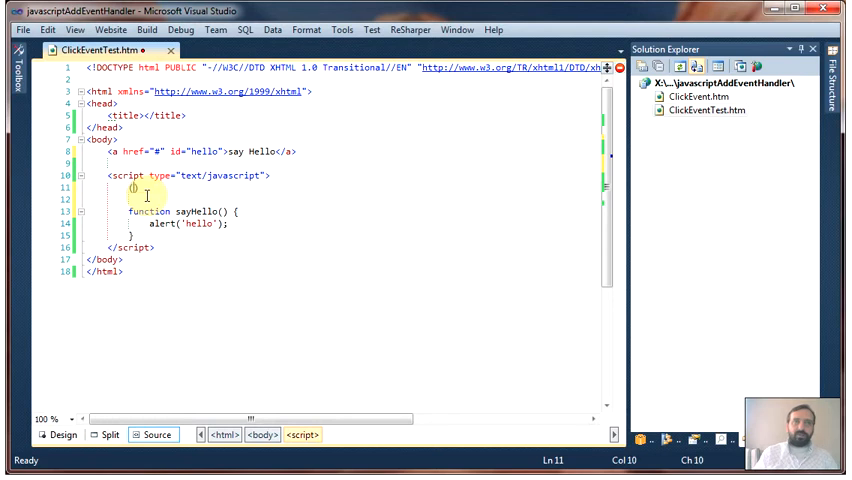
text(ful)
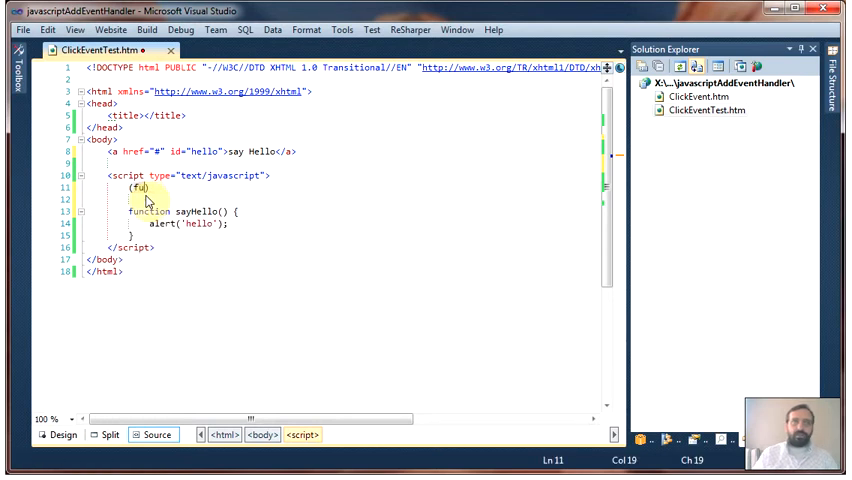
text(nction ())
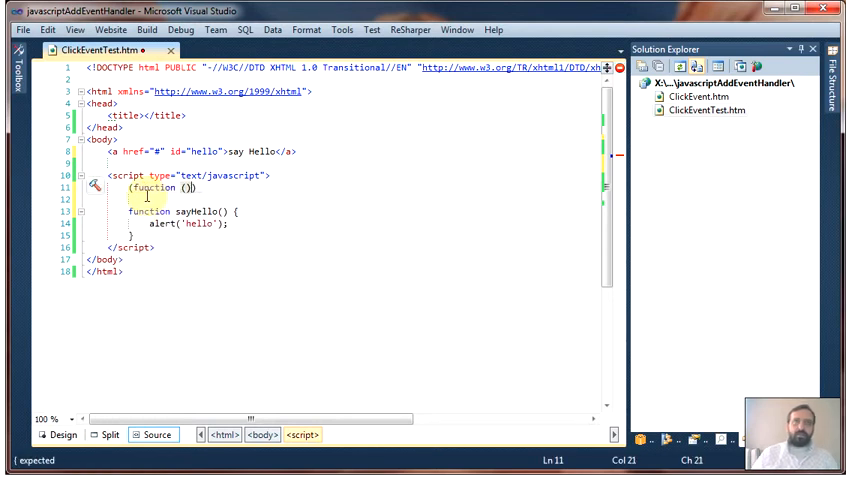
text({)
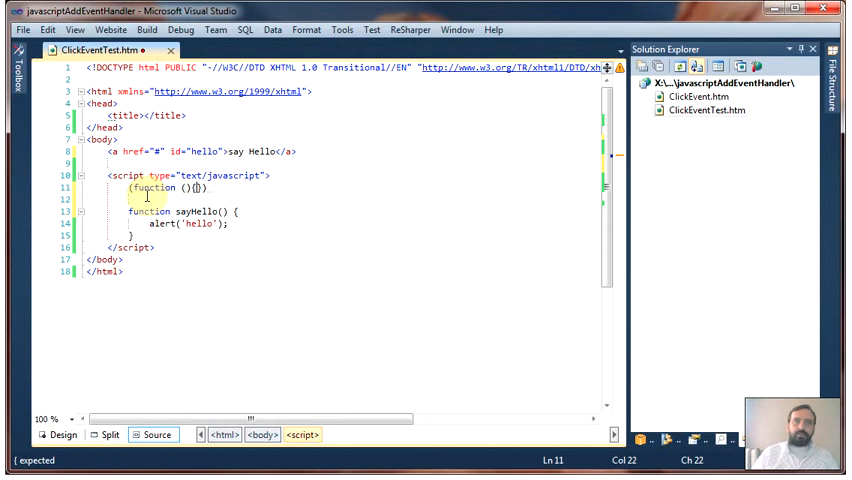
text(();)
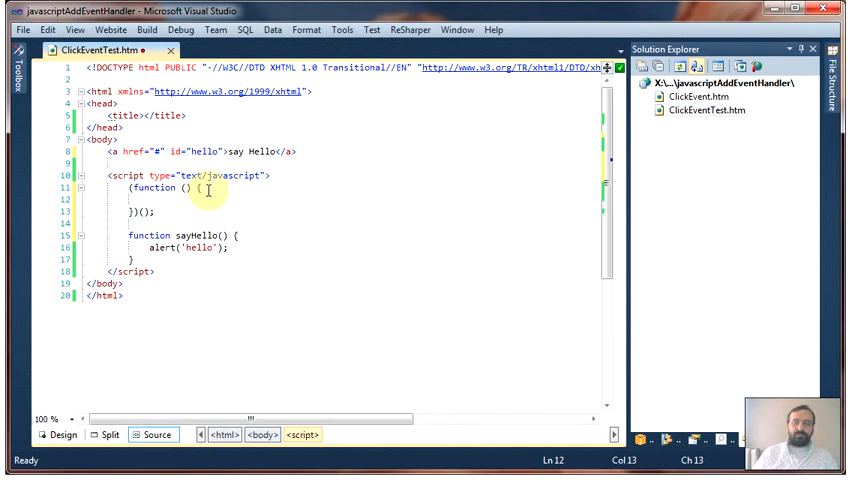
Step: Inside the function, store document.getElementById('hello') in var obj
text(var)
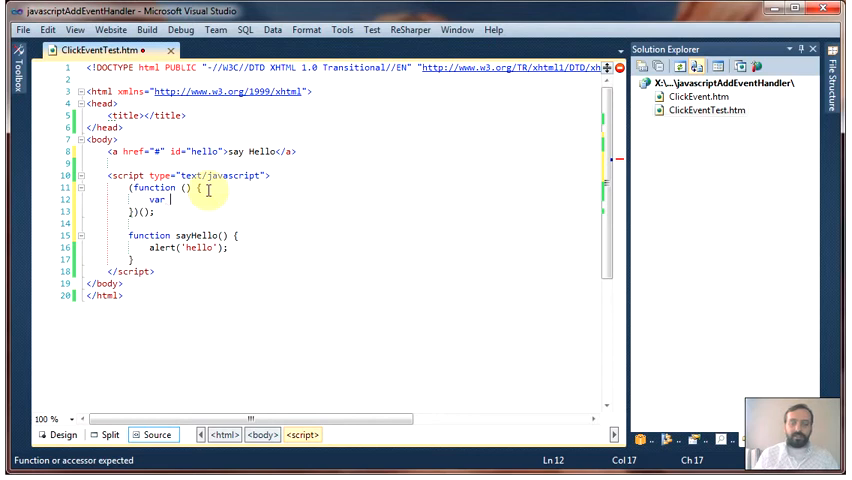
text(ob)
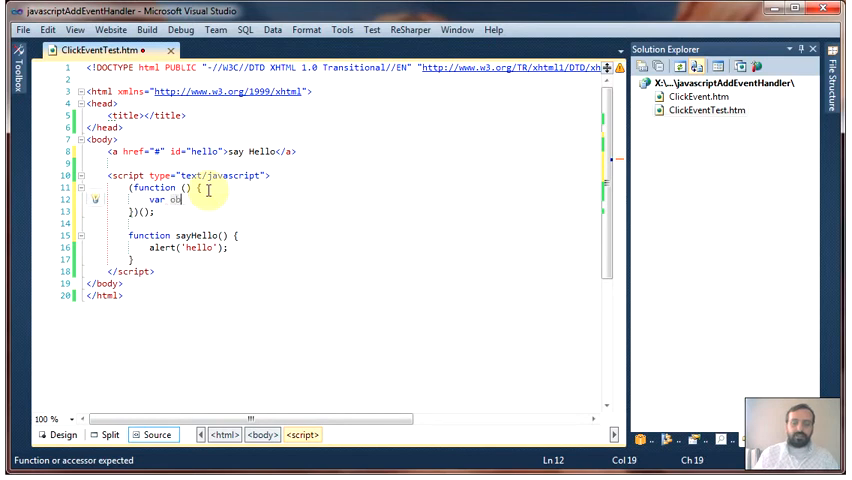
text(j=)
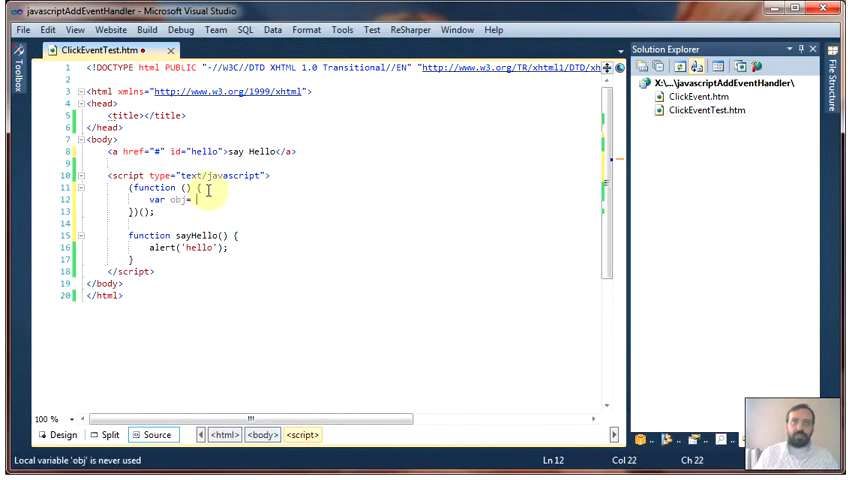
text(document.getElementById()
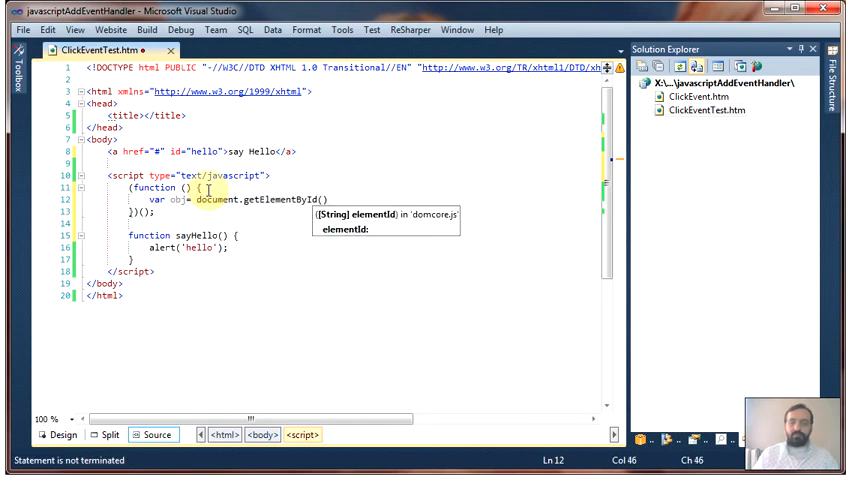
text(hello')
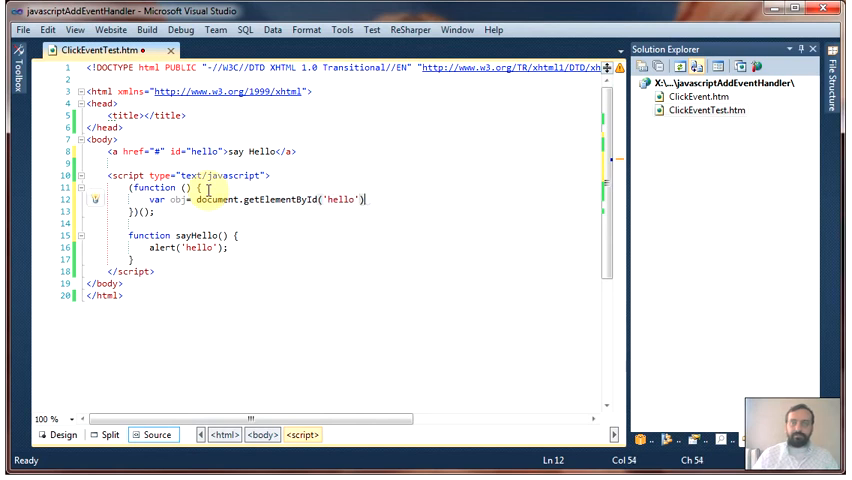
text(;)
key(Return)
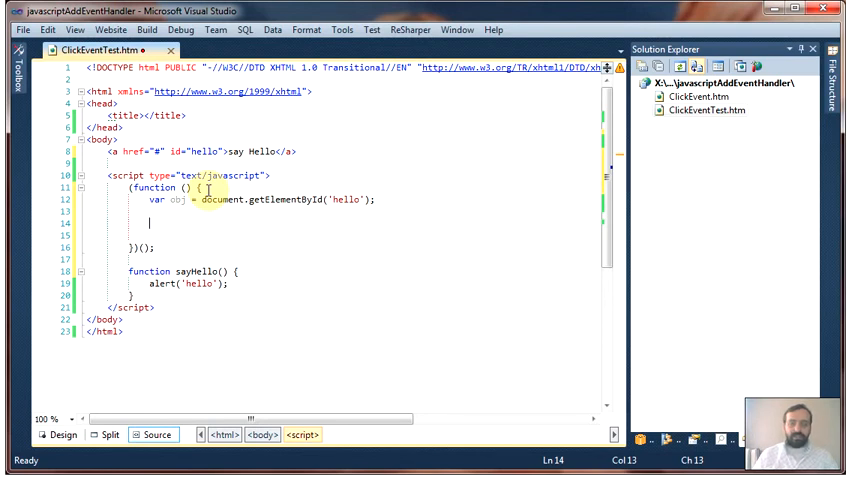
Step: Add return obj.addEventListener('click', sayHello); inside the function
text(return)
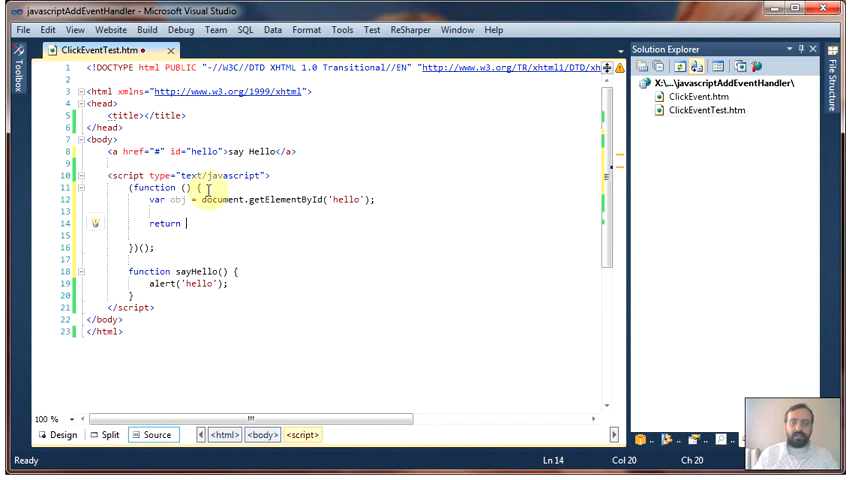
text(obj)
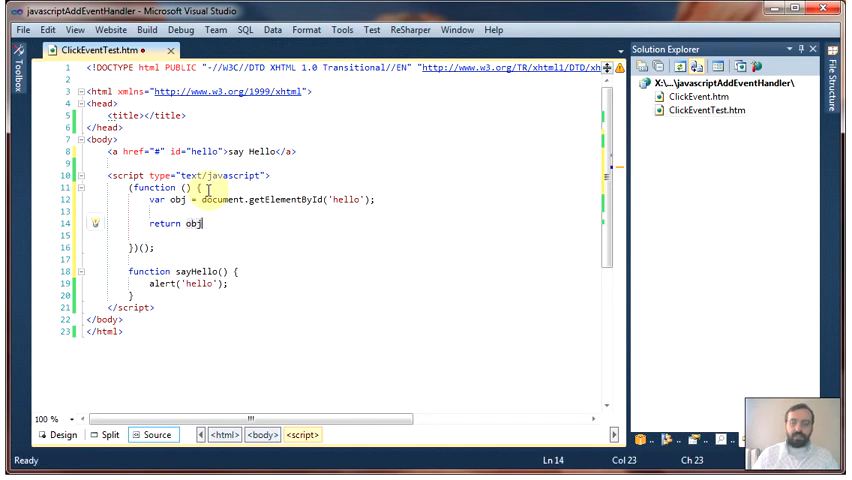
text(.addEventListener)
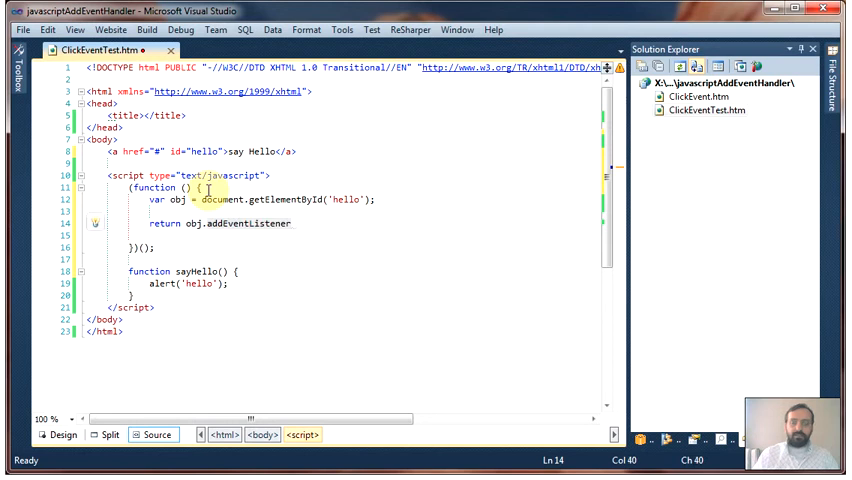
text(()
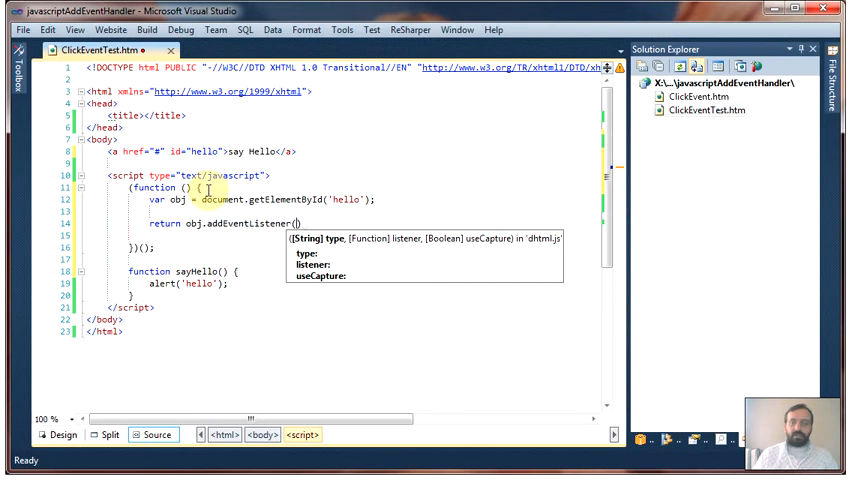
text('')
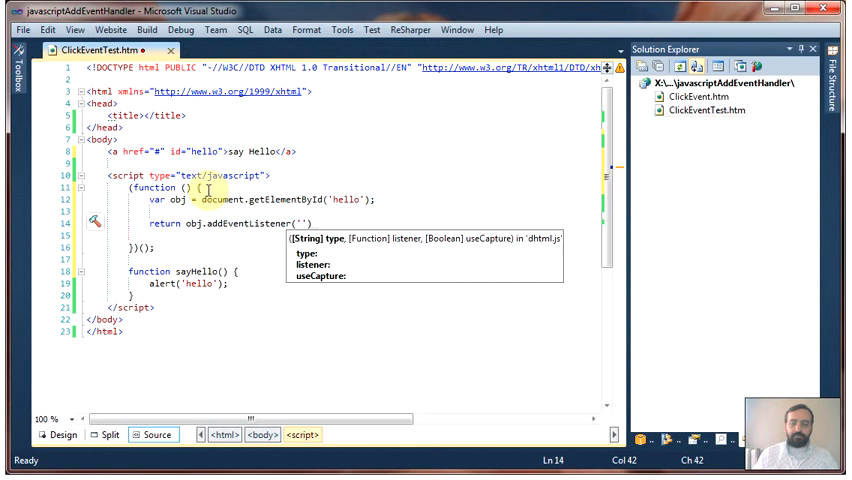
text(cli)
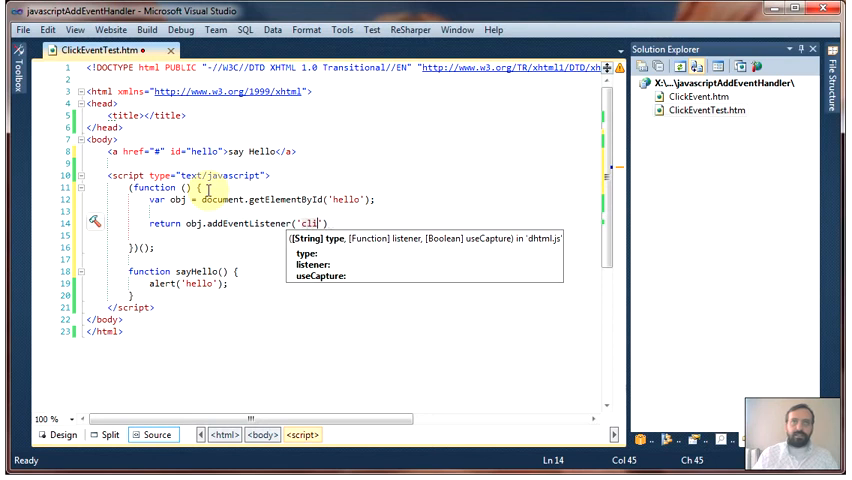
text(ck)
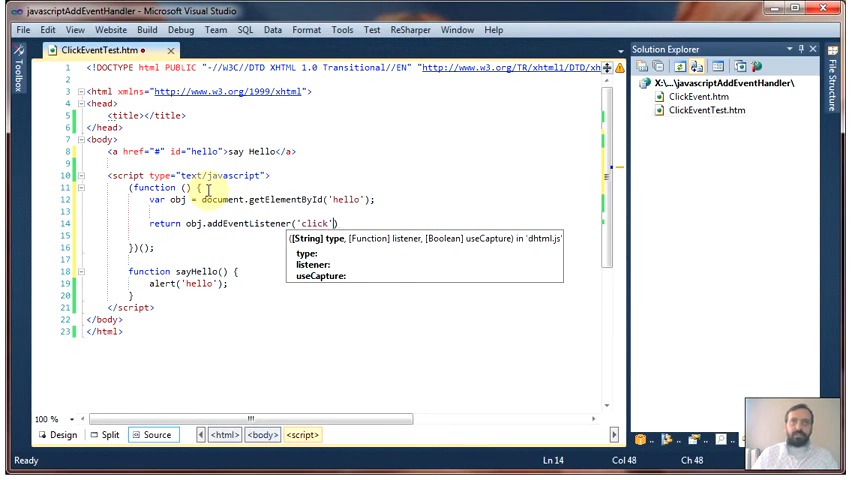
text(,)
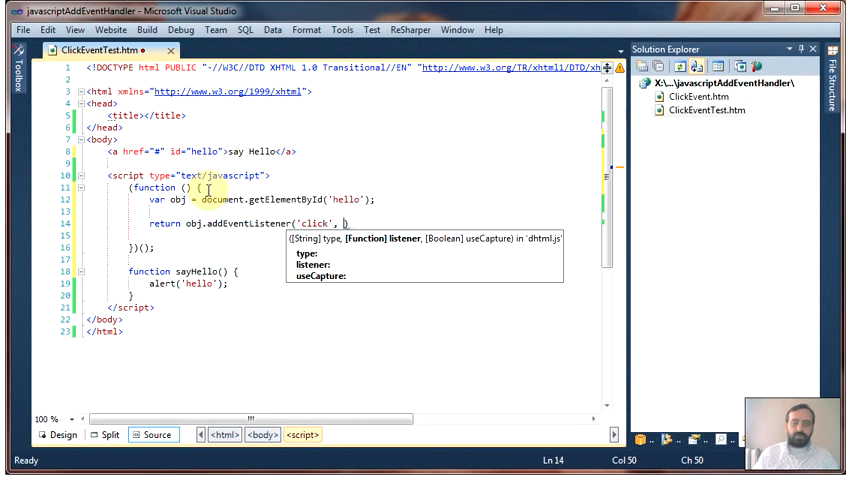
text(sayHello))
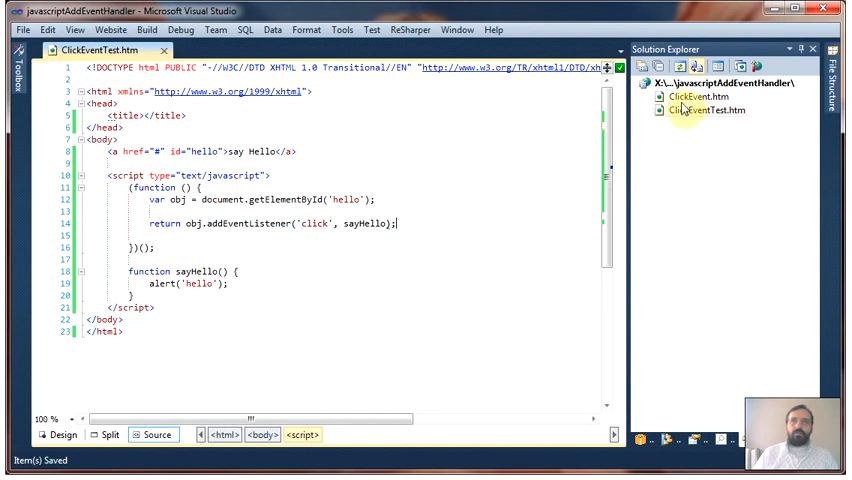
right_click(702, 110)
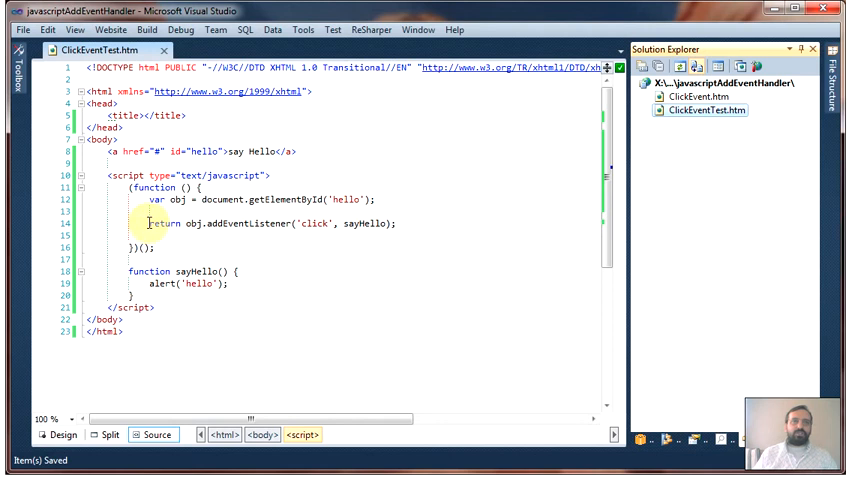
Step: Surround the return statement with an if testing obj.addEventListener
click(296, 246)
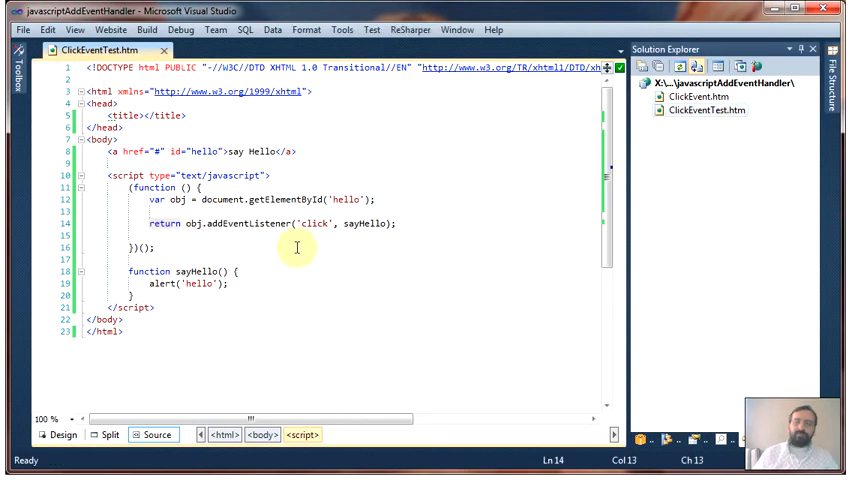
mouse_move(416, 222)
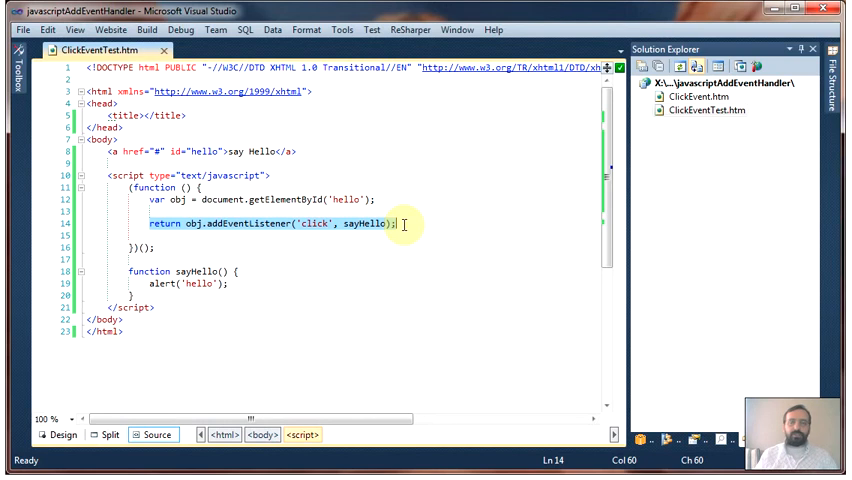
right_click(390, 224)
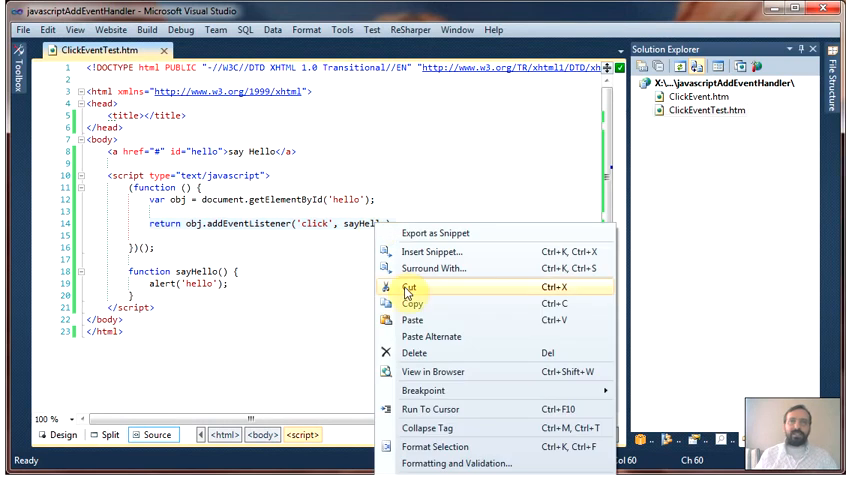
mouse_move(452, 268)
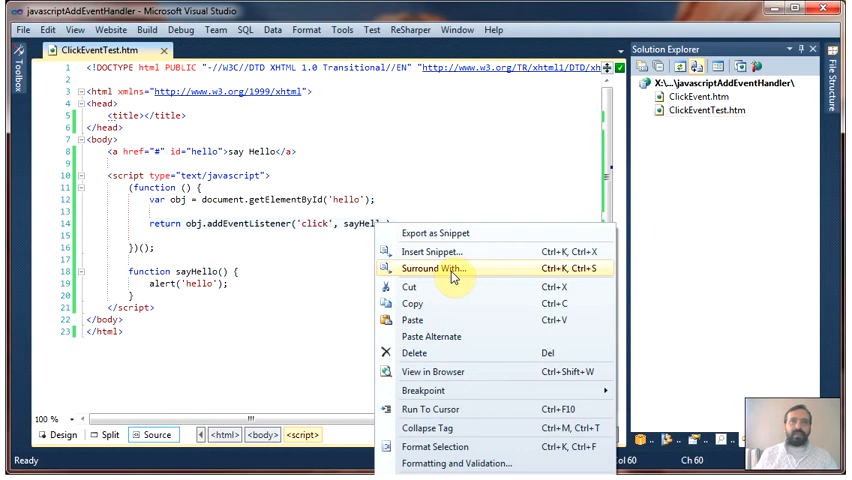
click(432, 268)
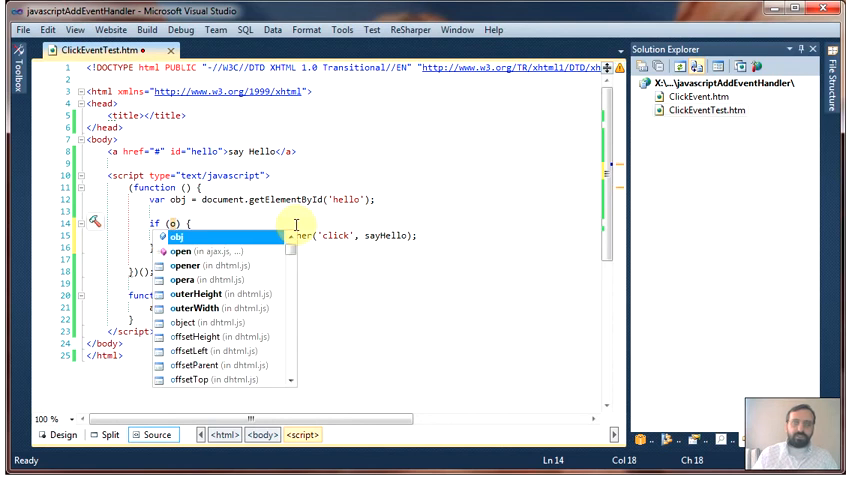
text(.addEventListener)
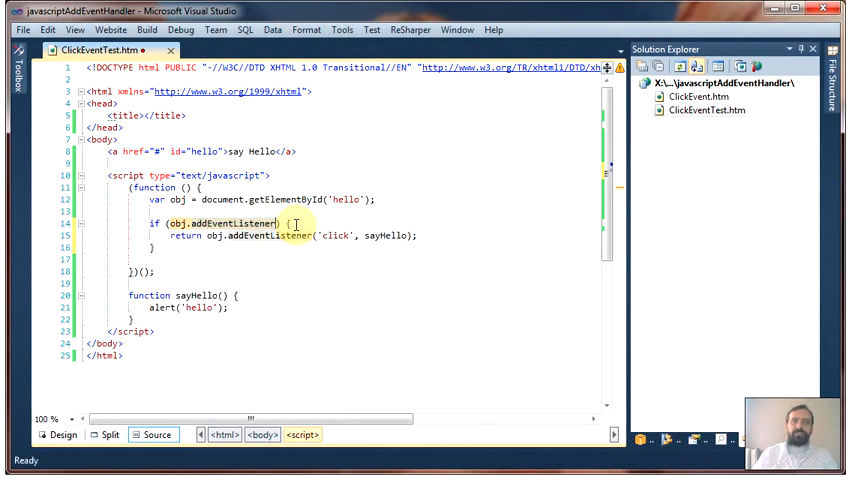
Step: Add an else branch returning obj.attachEvent('onclick', …)
click(212, 246)
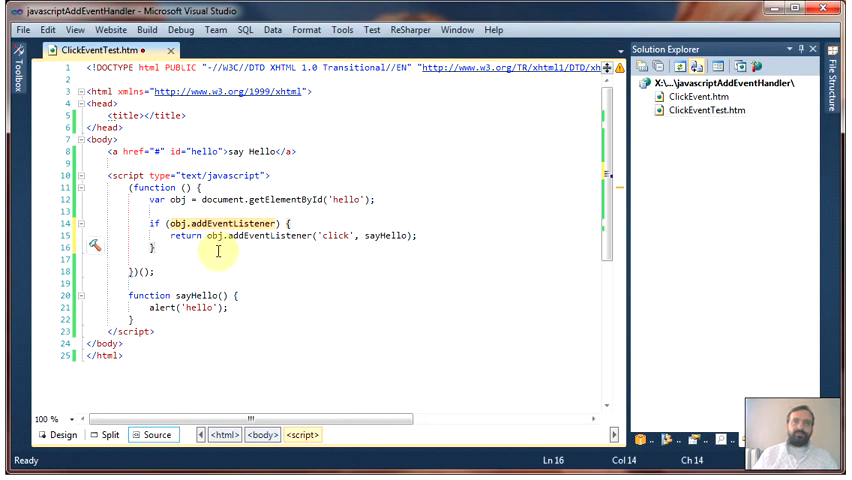
text(else {)
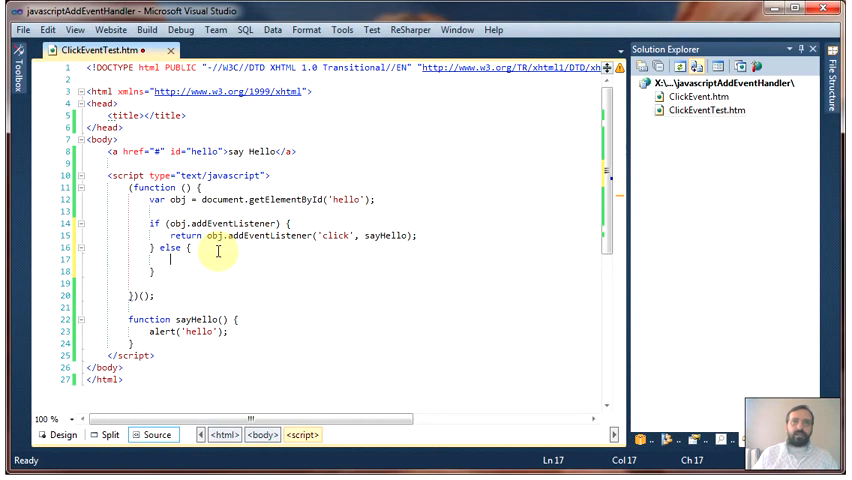
text(re)
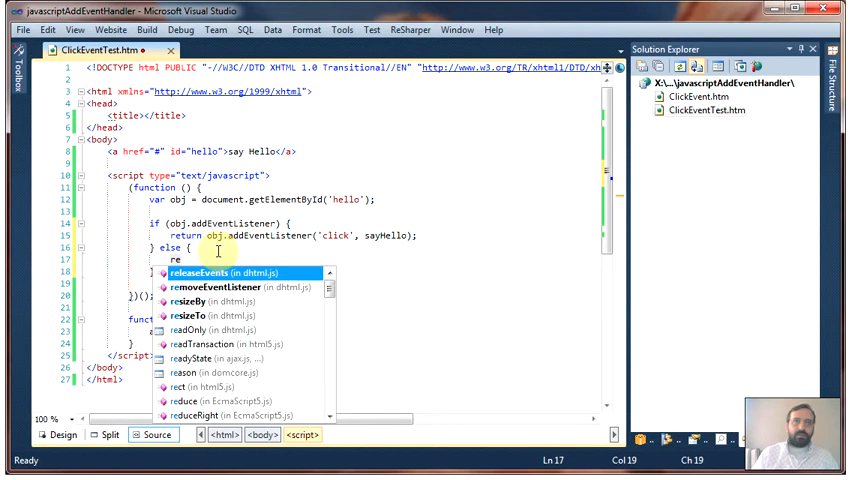
text(ru)
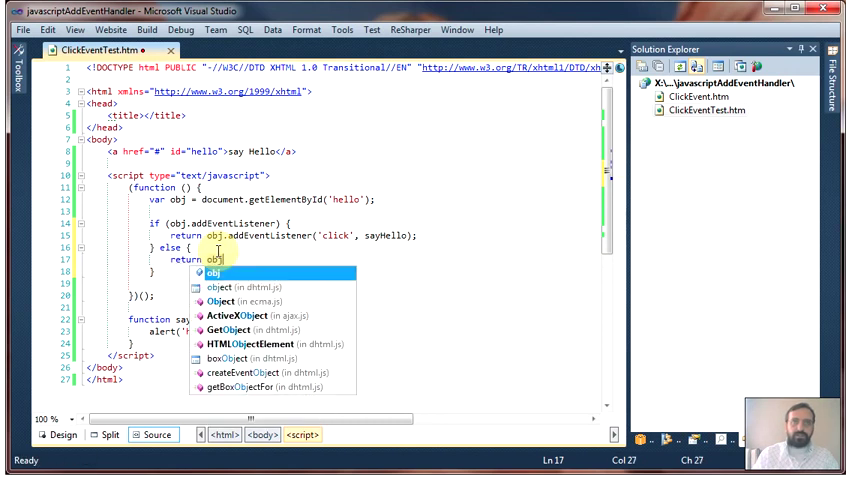
text(.)
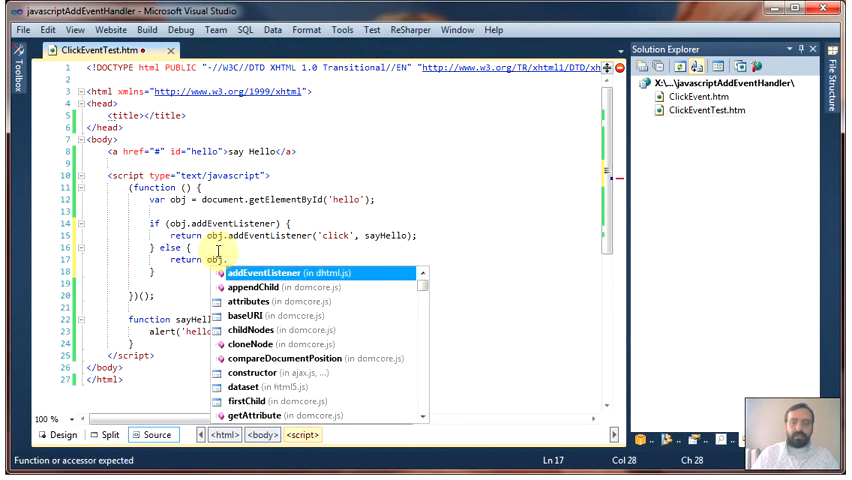
text(a)
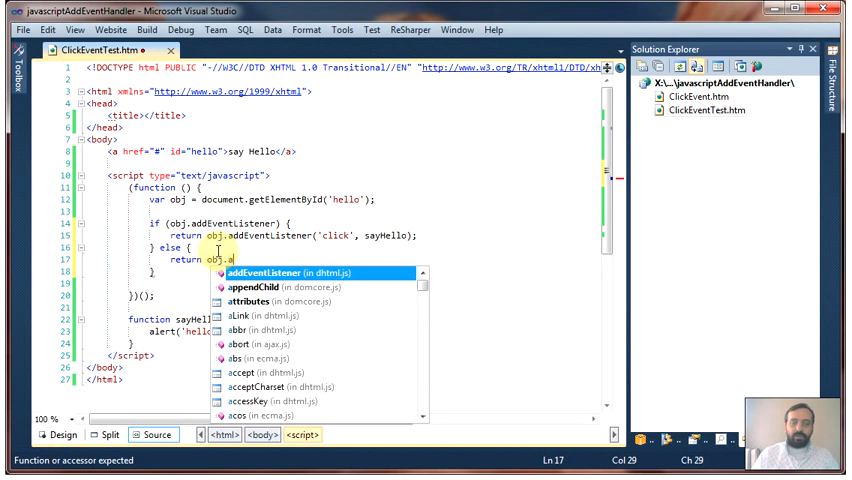
text(ttachEvent)
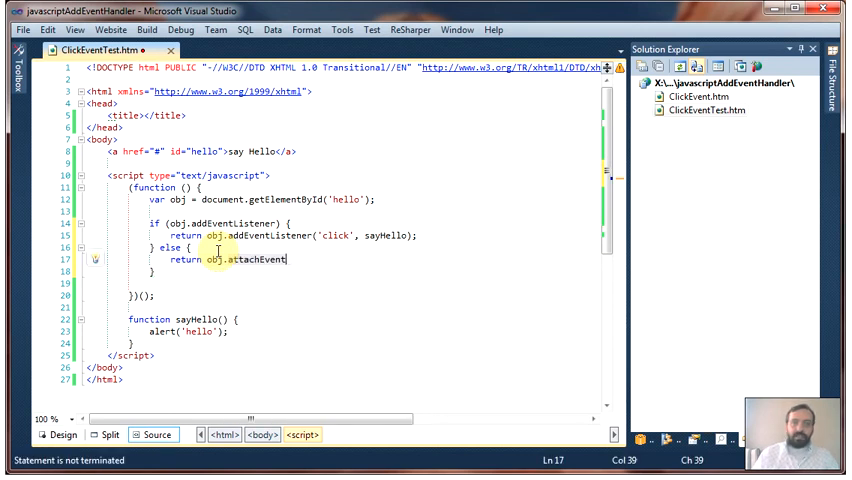
text(()
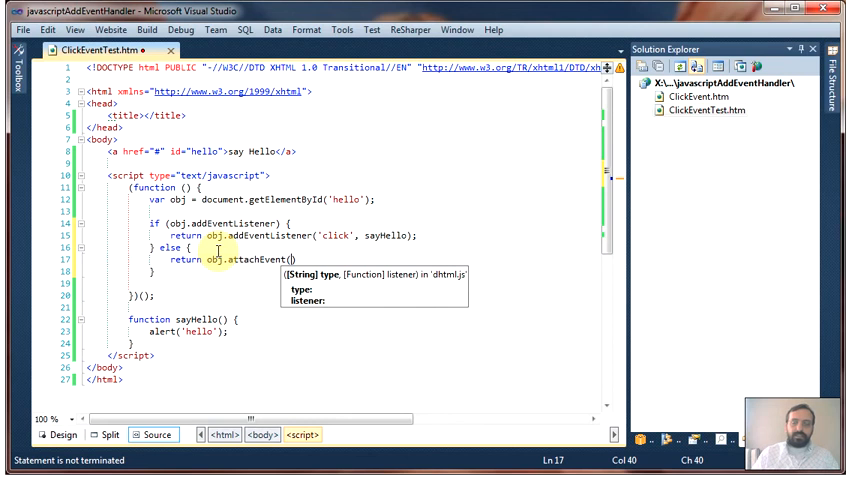
text(')
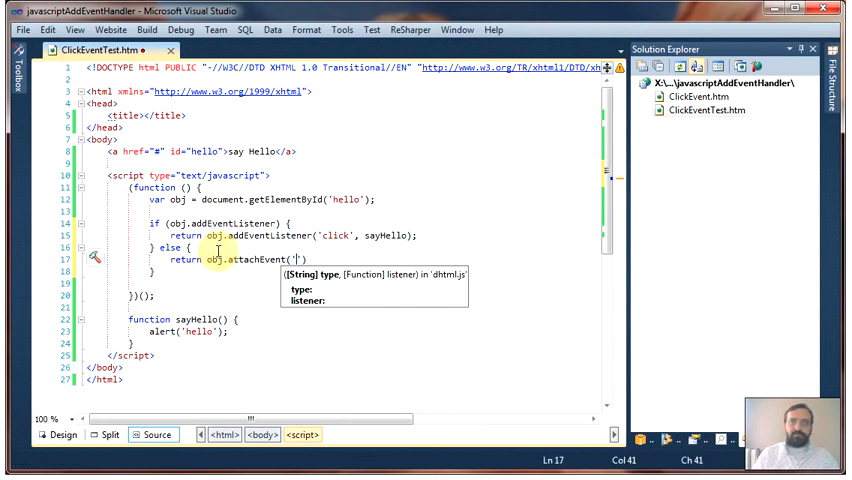
text(onClick)
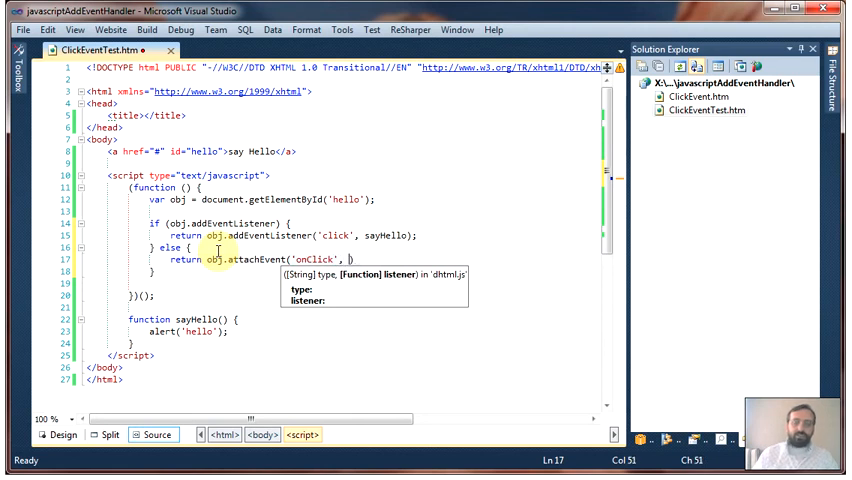
Step: Pass an inline function that runs sayHello.call(obj) to attachEvent, and save the file
text(function)
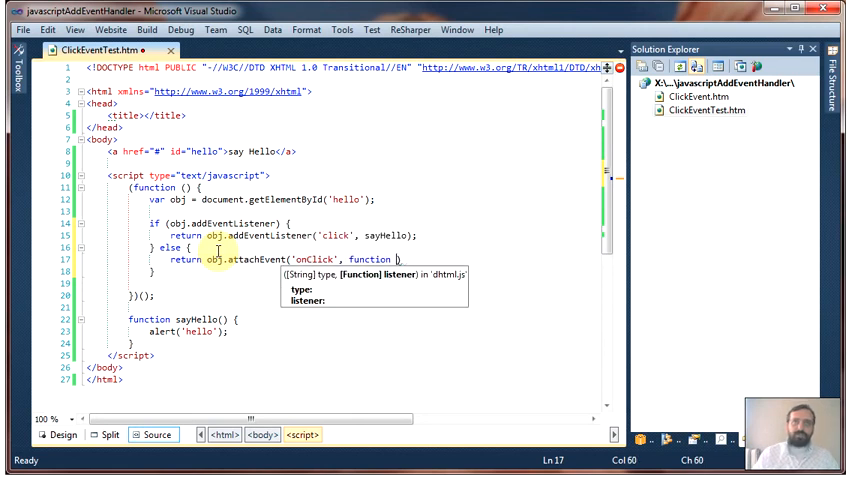
text(())
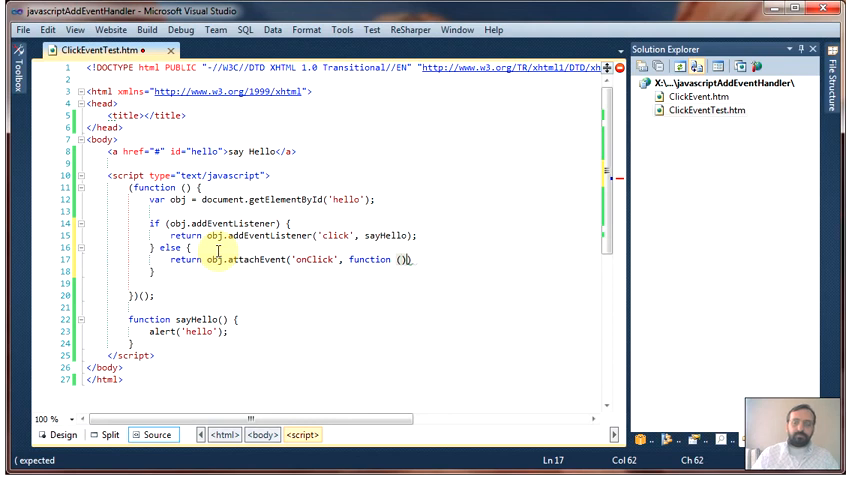
text({})
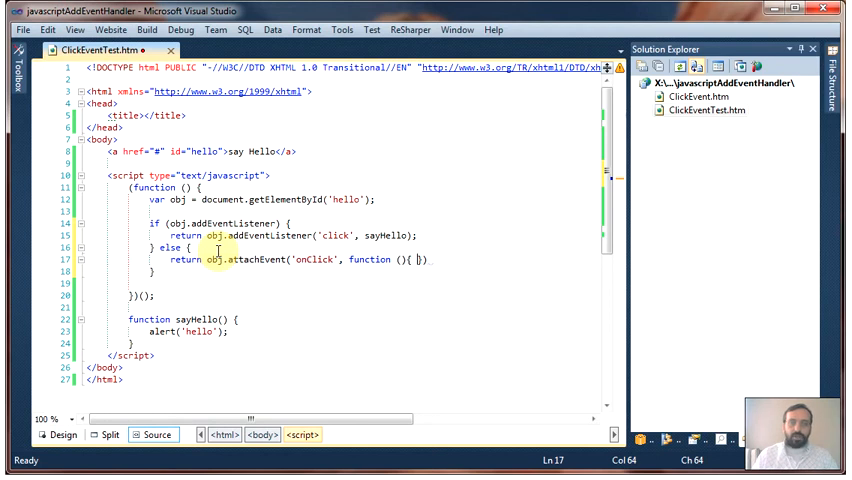
text(sayHello)
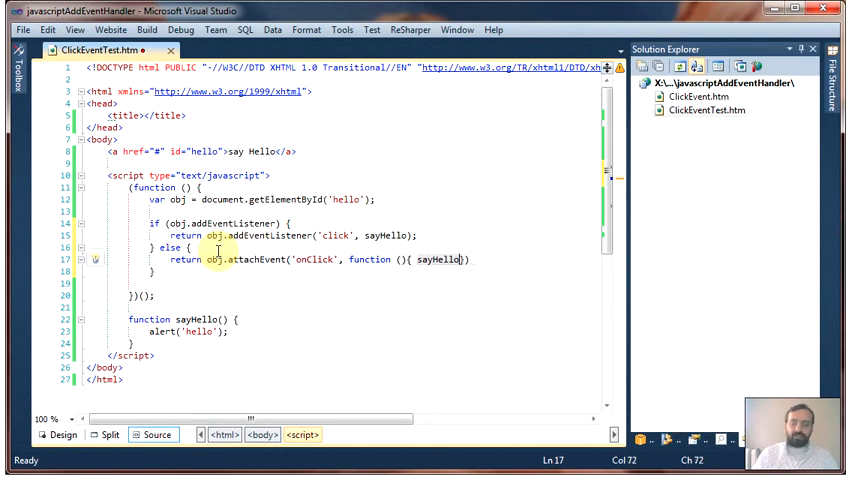
text(.call(obj);)
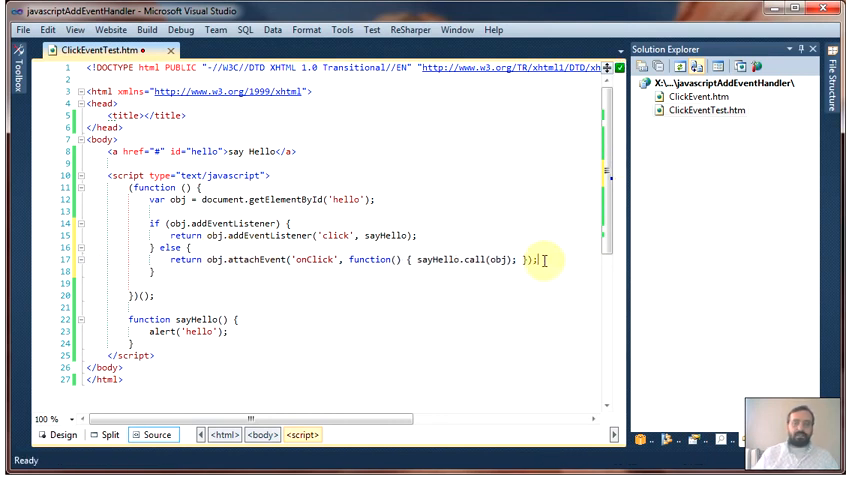
key(ctrl+s)
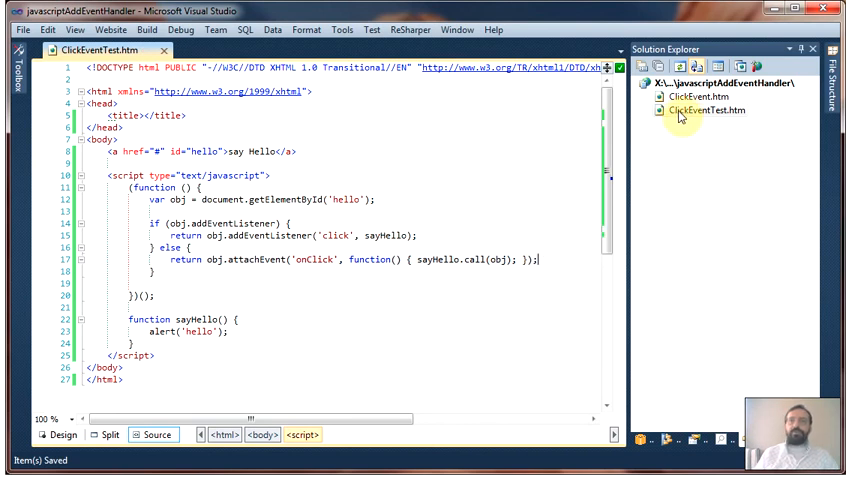
right_click(702, 110)
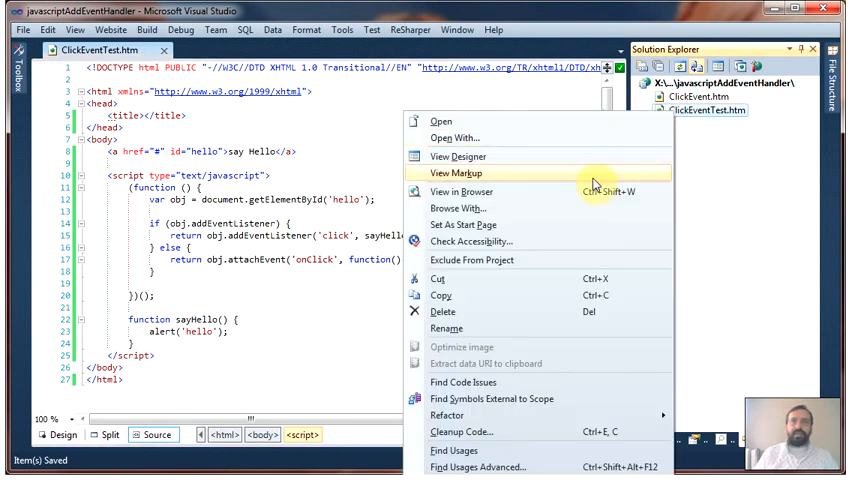
click(460, 192)
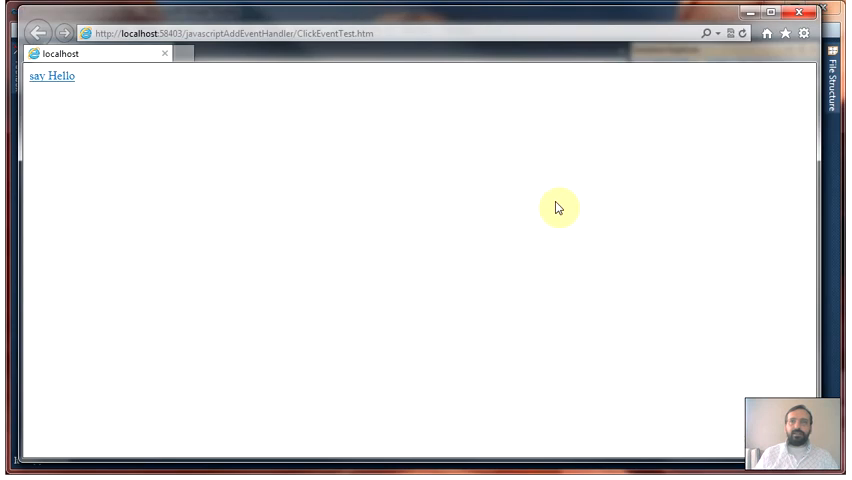
click(52, 76)
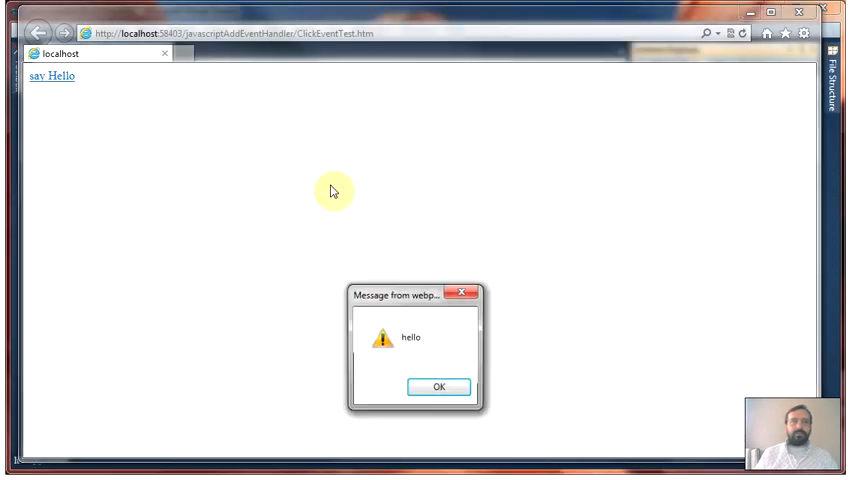
click(438, 388)
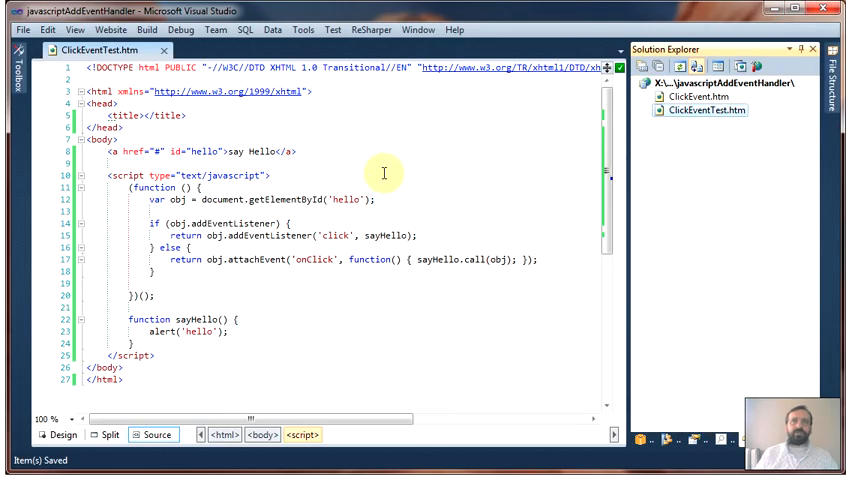
mouse_move(320, 210)
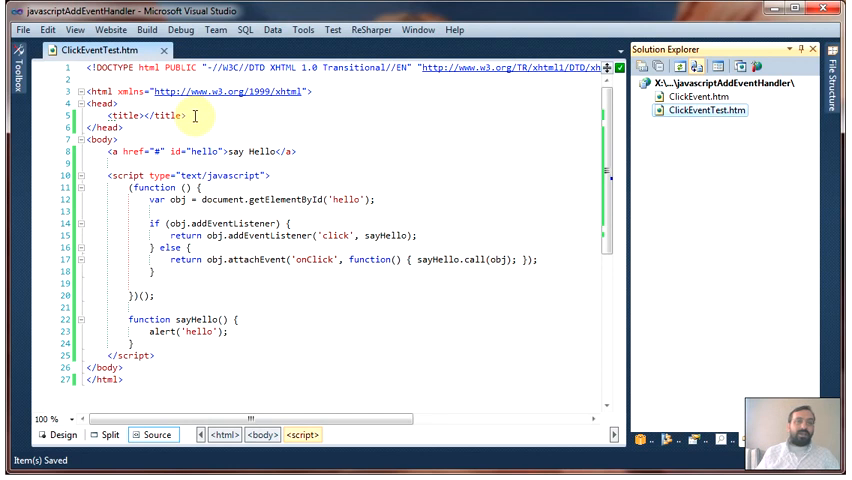
Step: Wrap the old addEventListener/attachEvent function block in a /* */ comment
click(172, 116)
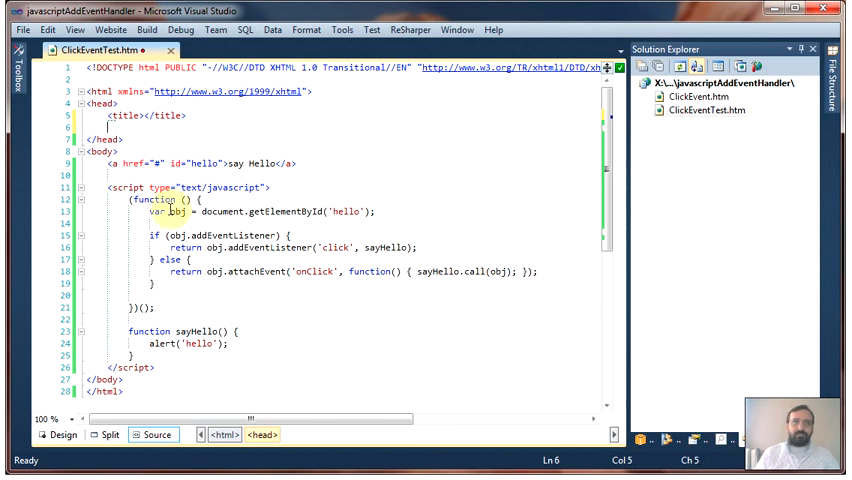
click(124, 200)
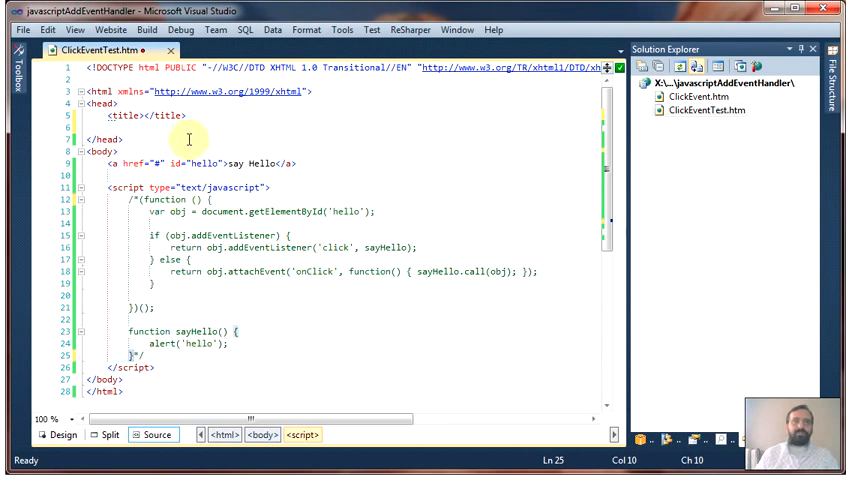
click(172, 128)
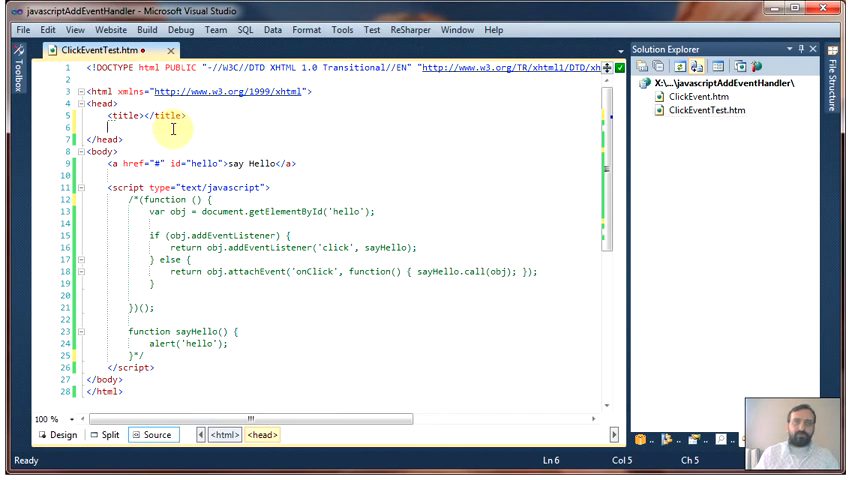
Step: Load jquery-latest.js in the head, add $('#hello').click(function () { alert('hello'); }), and save
text(ja)
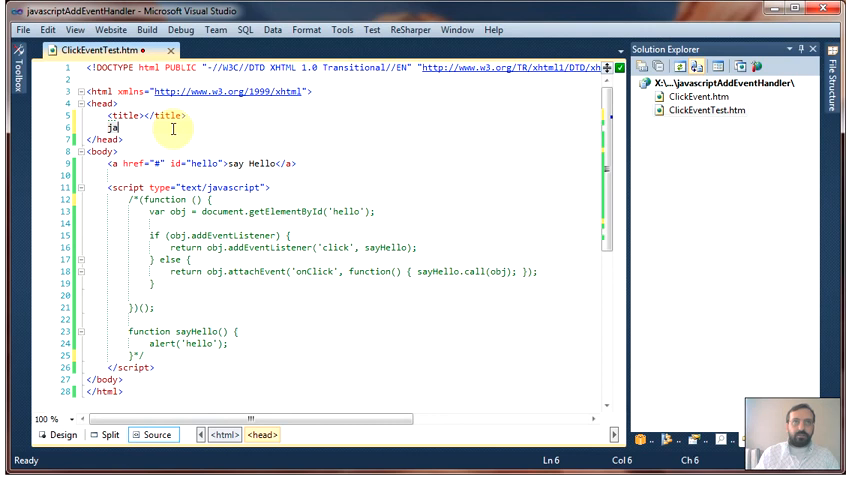
text(<script type="text/javascript" src="http://code.jquery.com/jquery-latest.js"></script>)
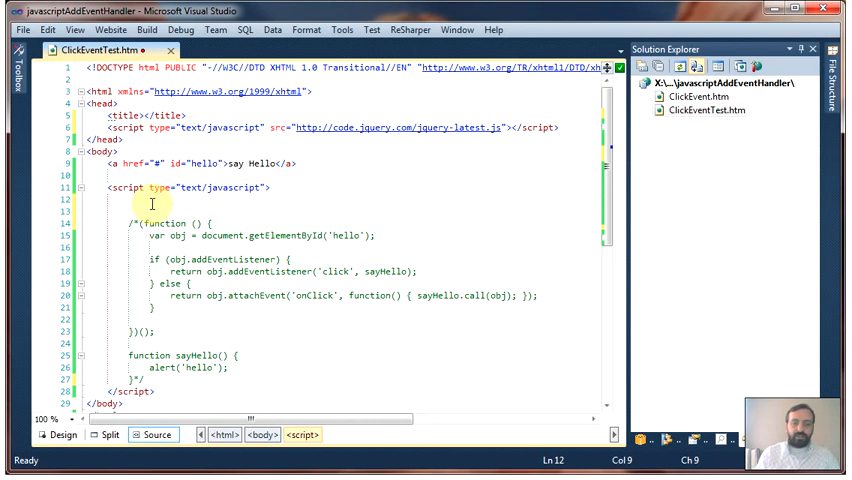
text($('#hello)
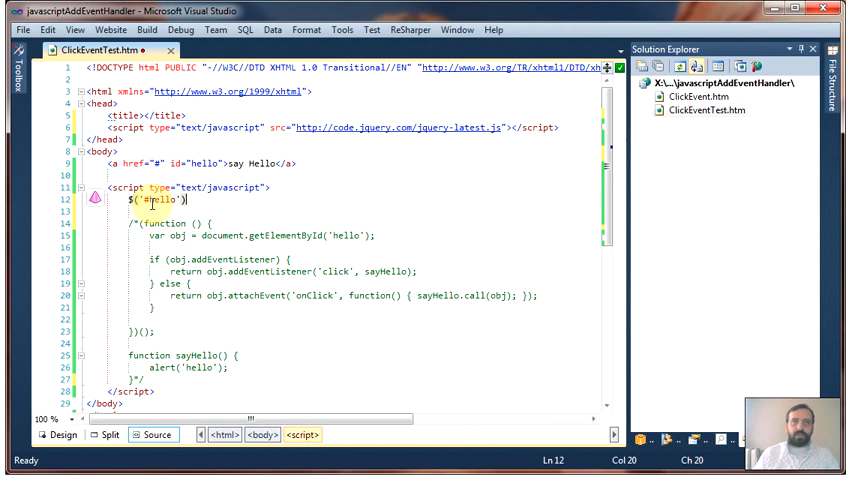
text(.)
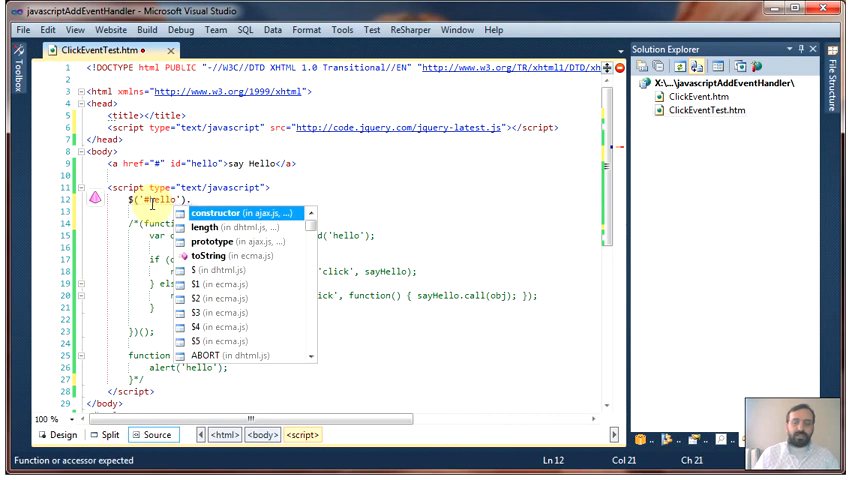
text(.click)
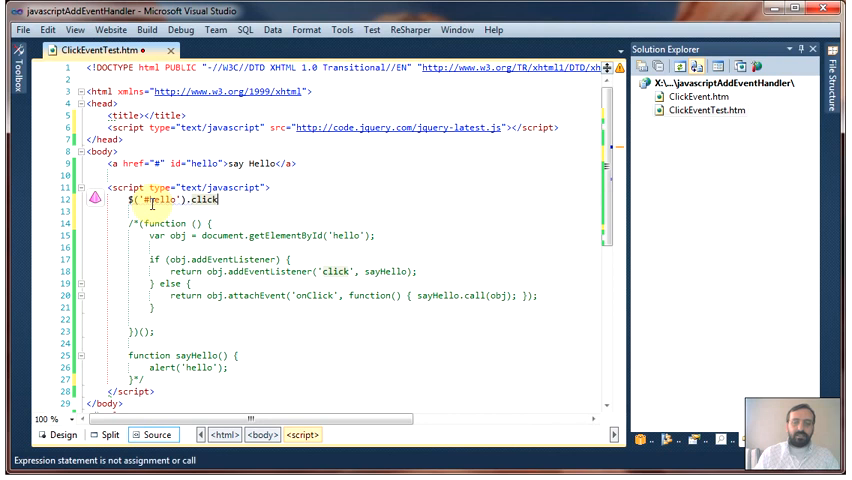
text((function ()
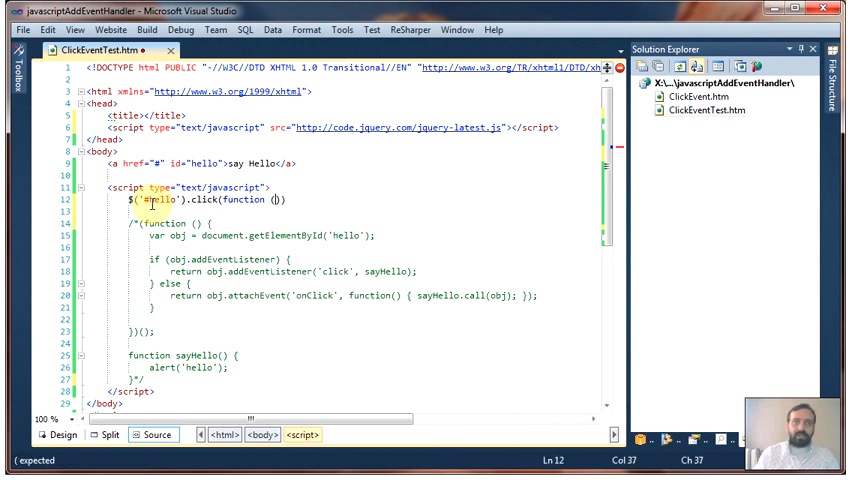
text({})
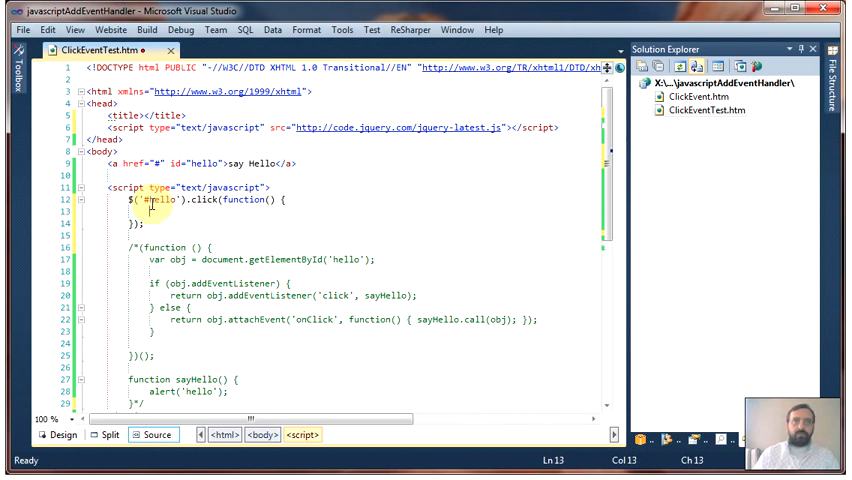
text(alert)
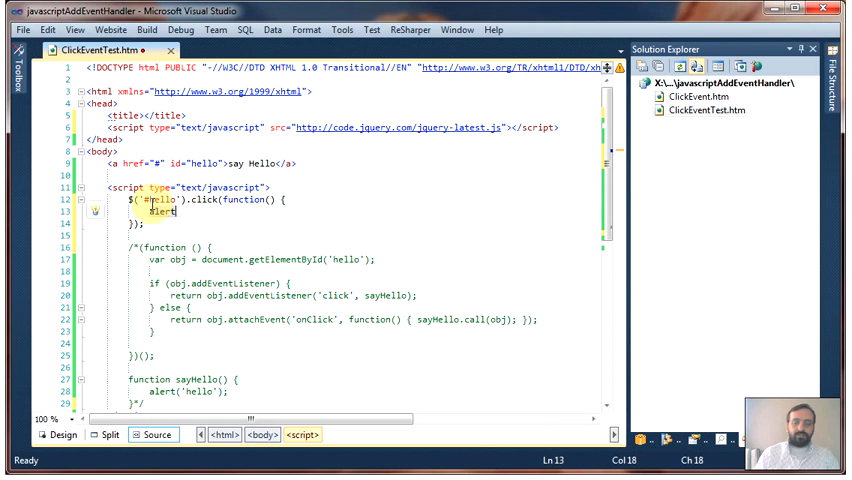
text(('hello)
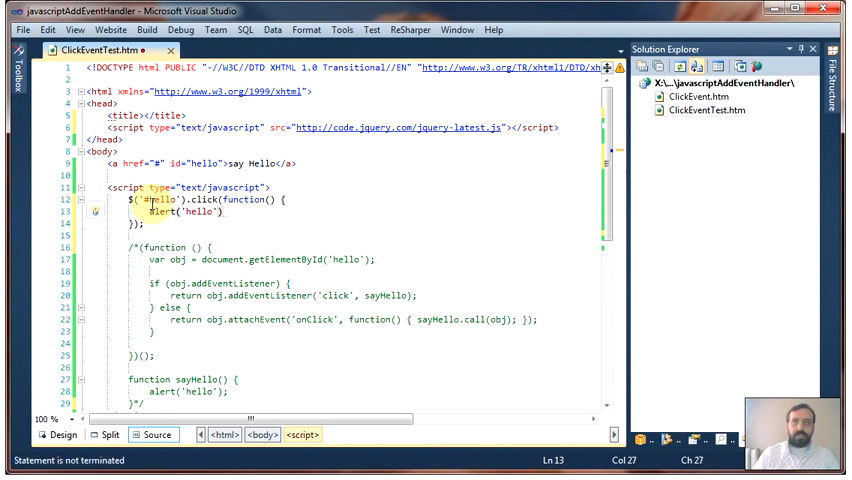
key(ctrl+s)
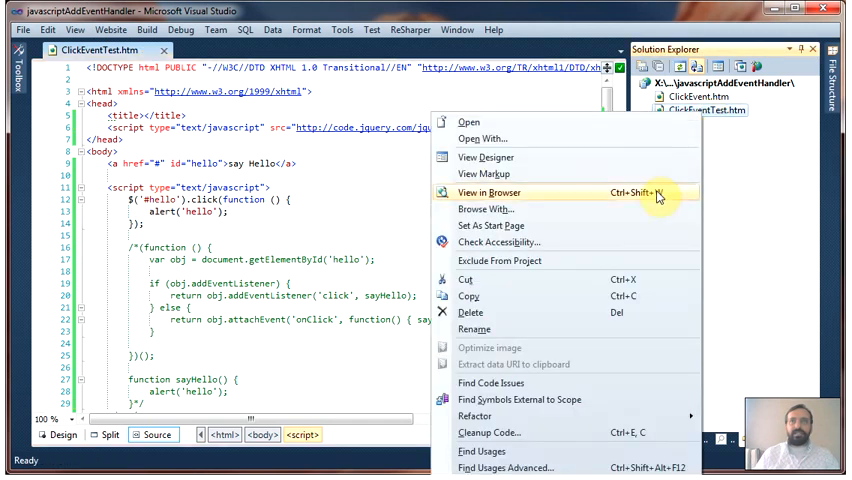
click(490, 192)
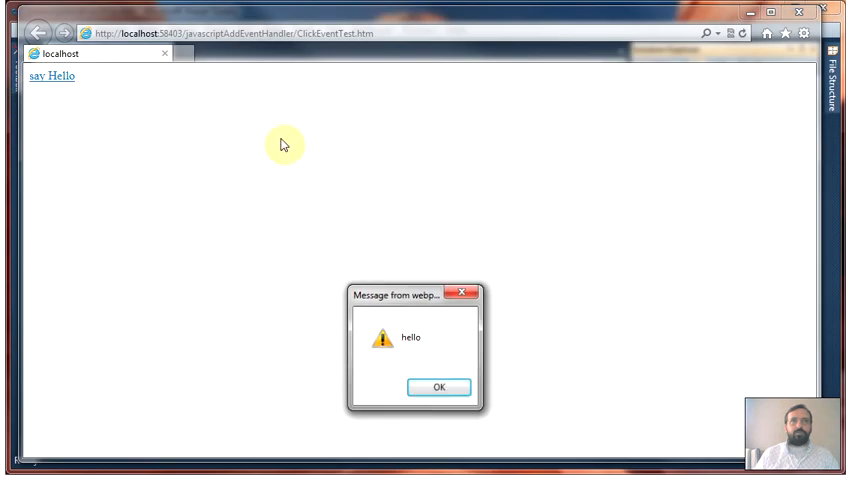
click(438, 388)
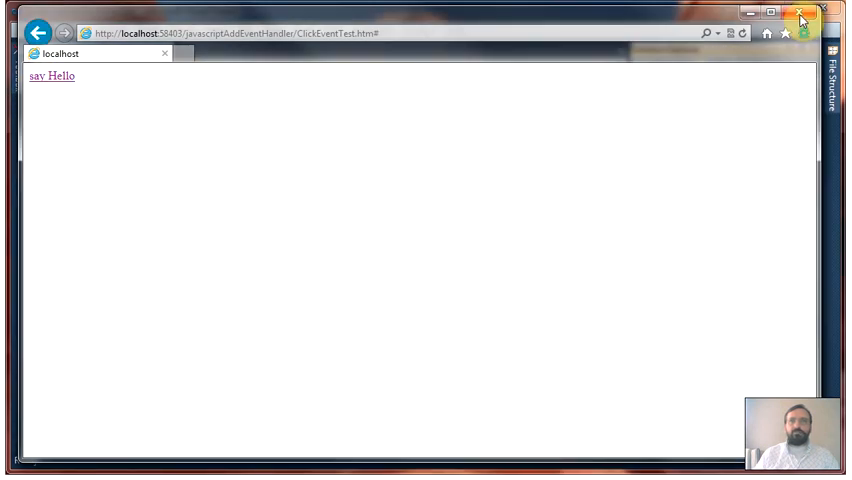
click(800, 12)
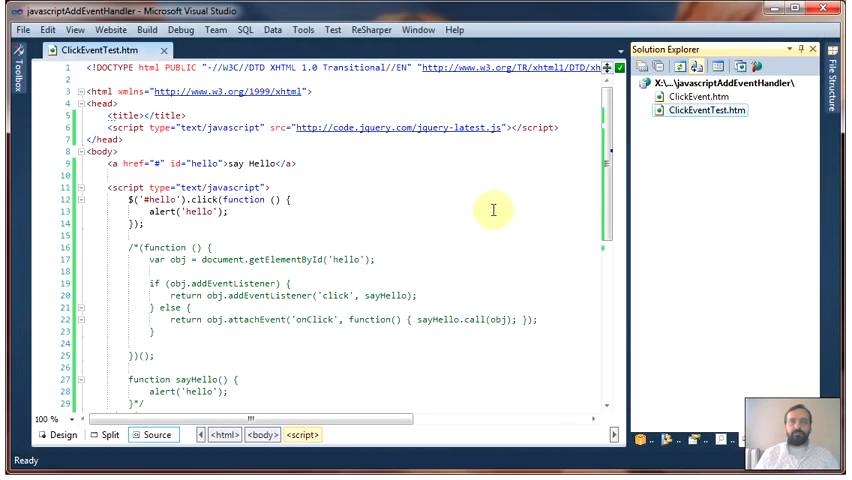
mouse_move(474, 214)
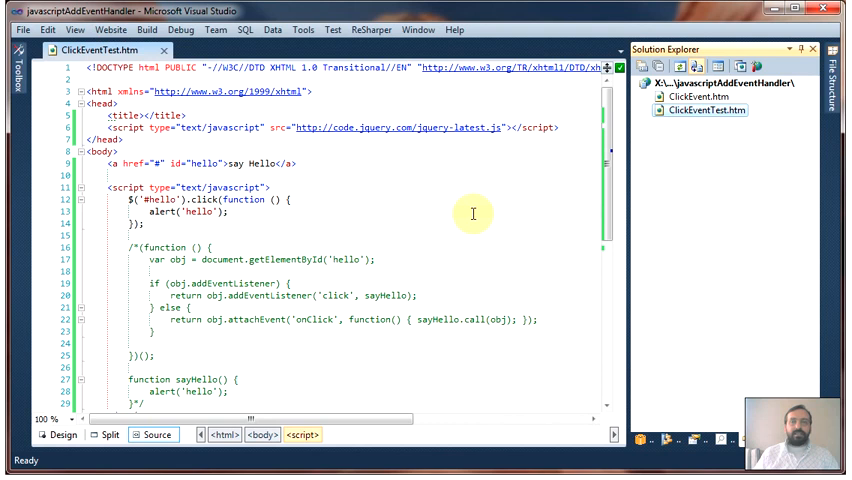